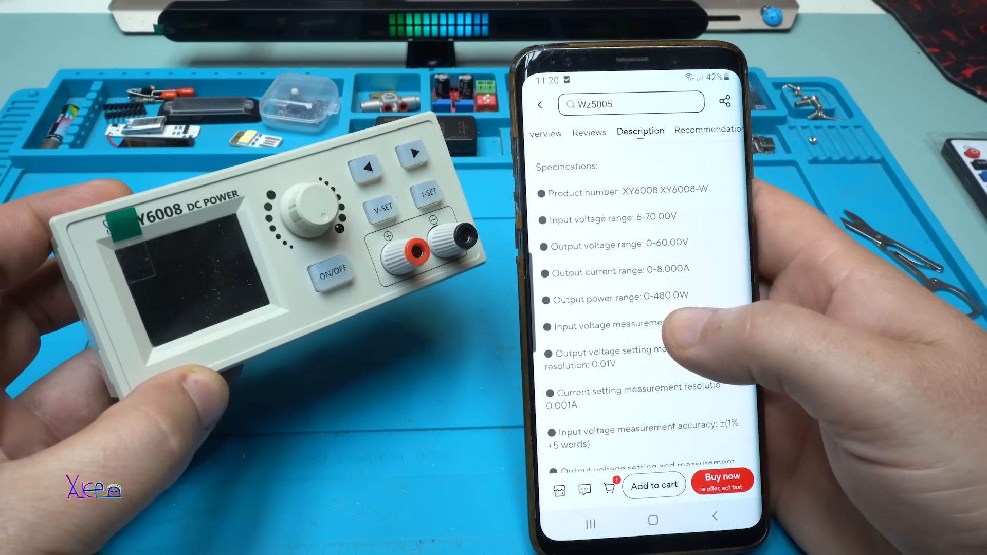
{"action": "scroll", "scroll_direction": "up", "scroll_amount": 3}
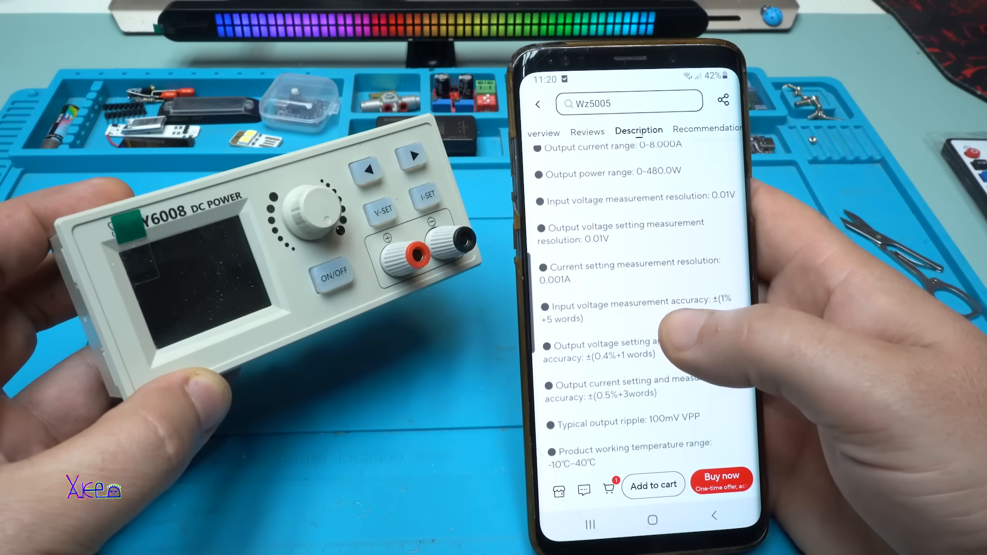
{"action": "scroll", "scroll_direction": "up", "scroll_amount": 3}
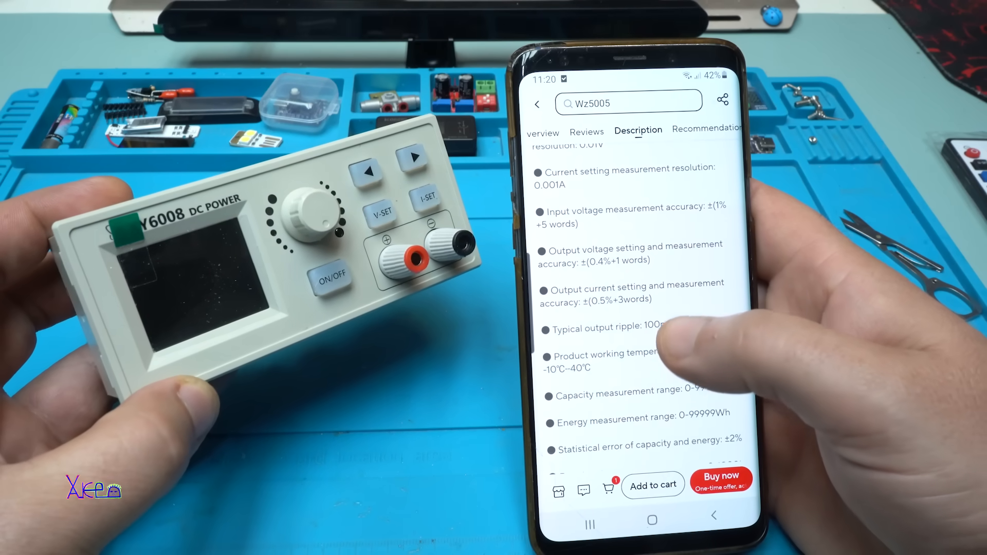
{"action": "scroll", "scroll_direction": "up", "scroll_amount": 3}
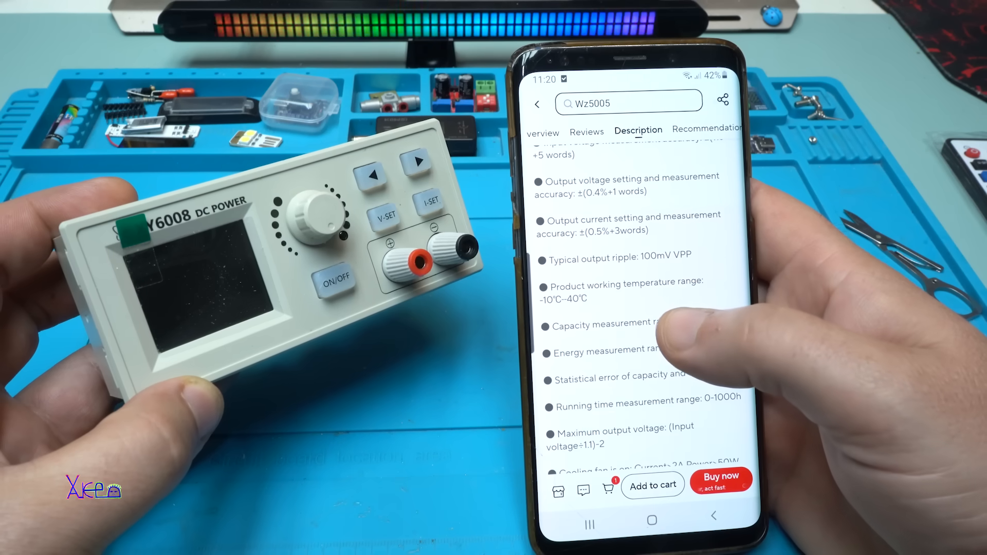
{"action": "scroll", "scroll_direction": "up", "scroll_amount": 3}
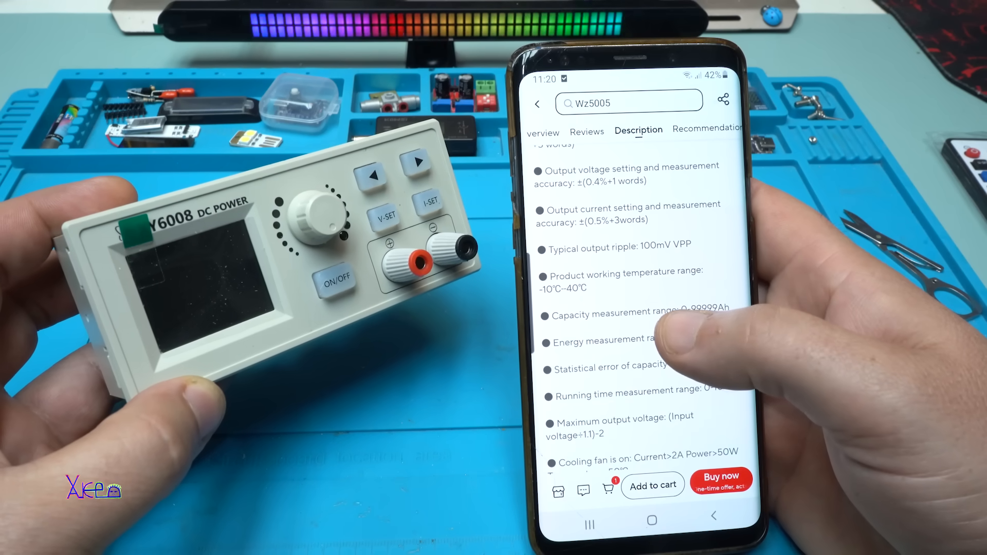
{"action": "scroll", "scroll_direction": "down", "scroll_amount": 3}
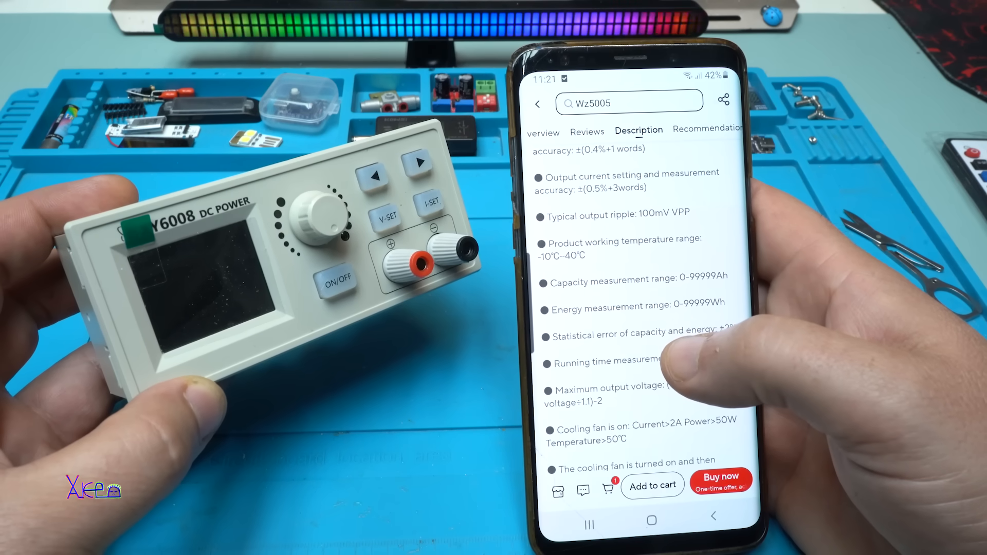
{"action": "scroll", "scroll_direction": "up", "scroll_amount": 3}
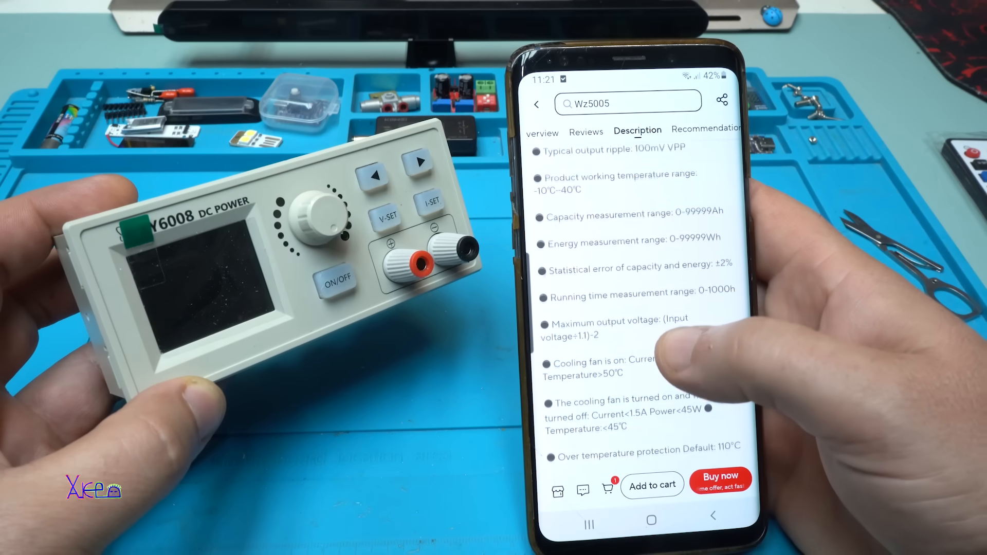
{"action": "scroll", "scroll_direction": "down", "scroll_amount": 3}
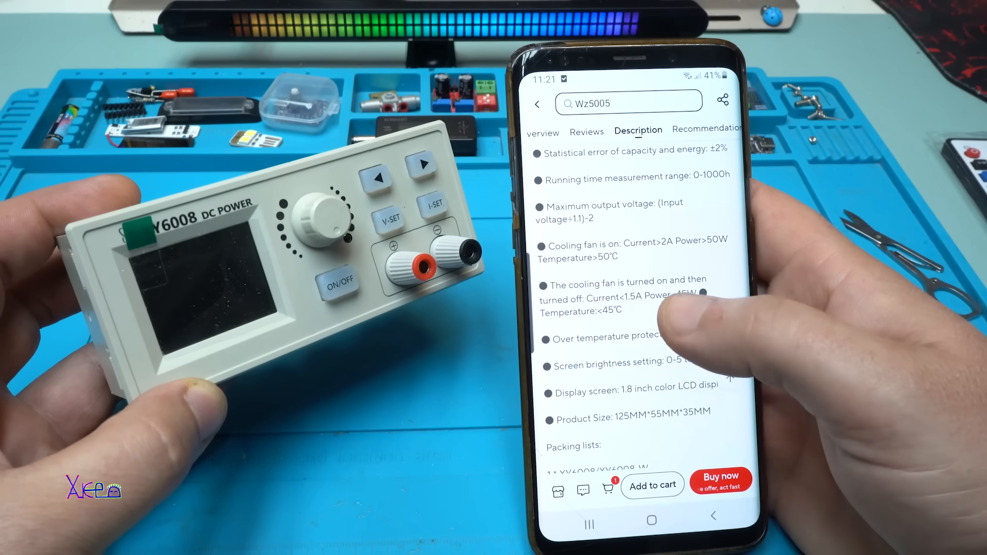
{"action": "scroll", "scroll_direction": "up", "scroll_amount": 3}
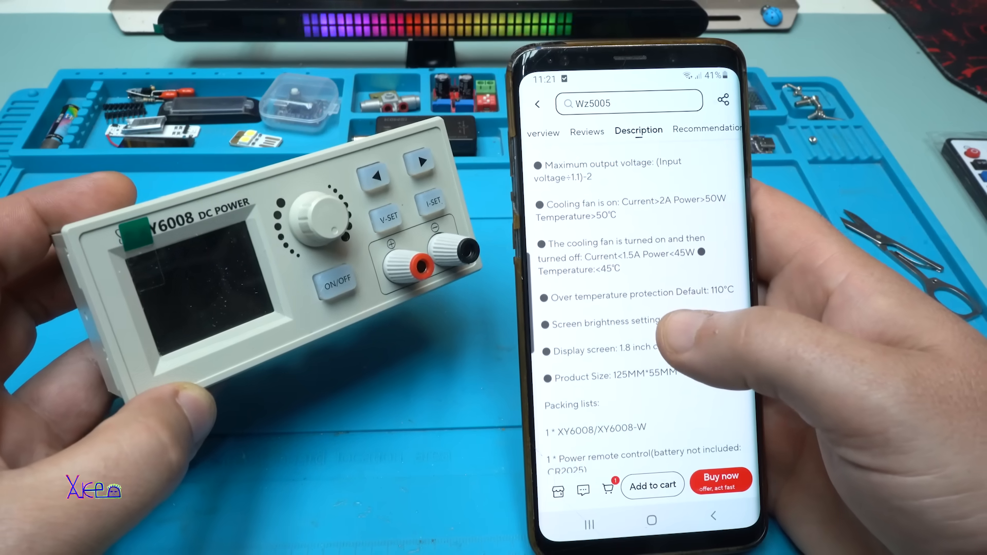
{"action": "scroll", "scroll_direction": "up", "scroll_amount": 3}
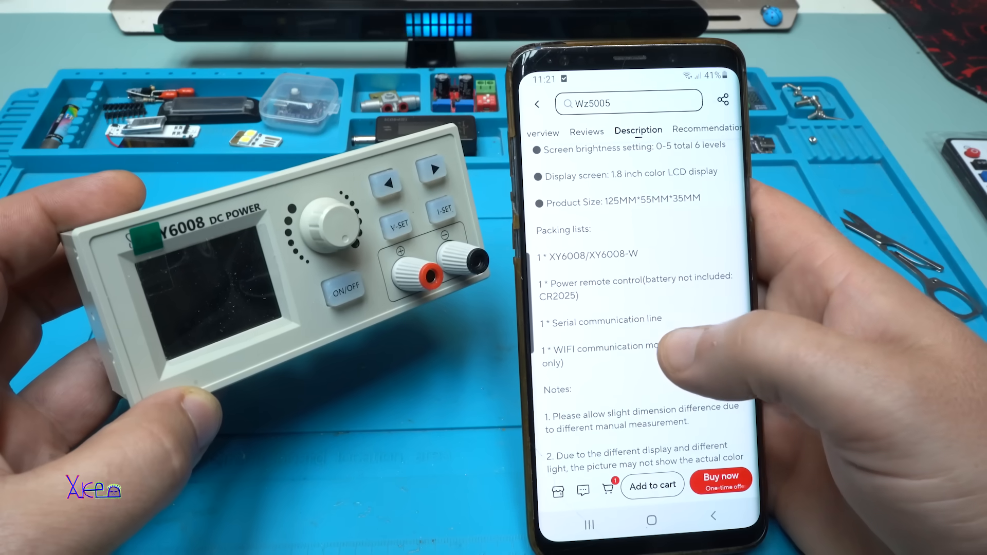
{"action": "scroll", "scroll_direction": "up", "scroll_amount": 3}
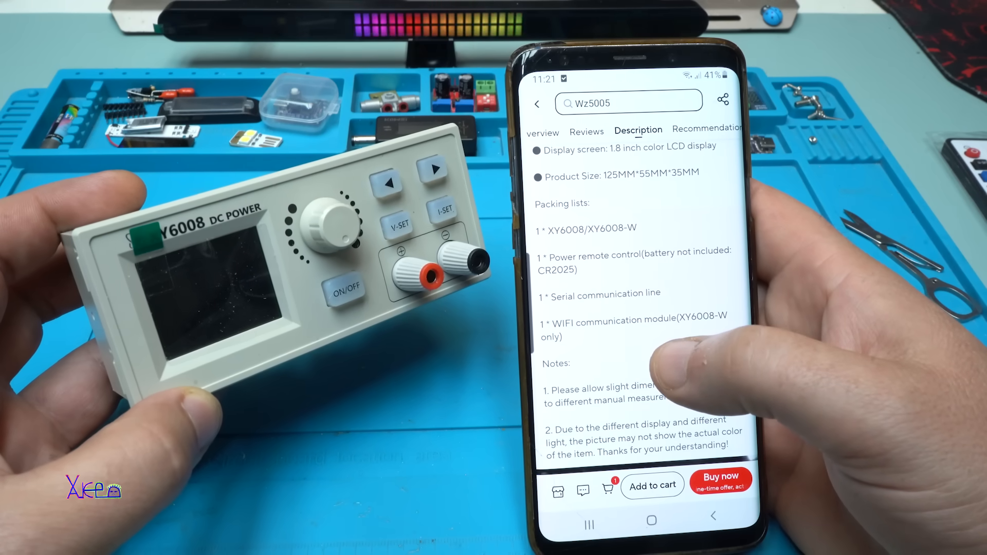